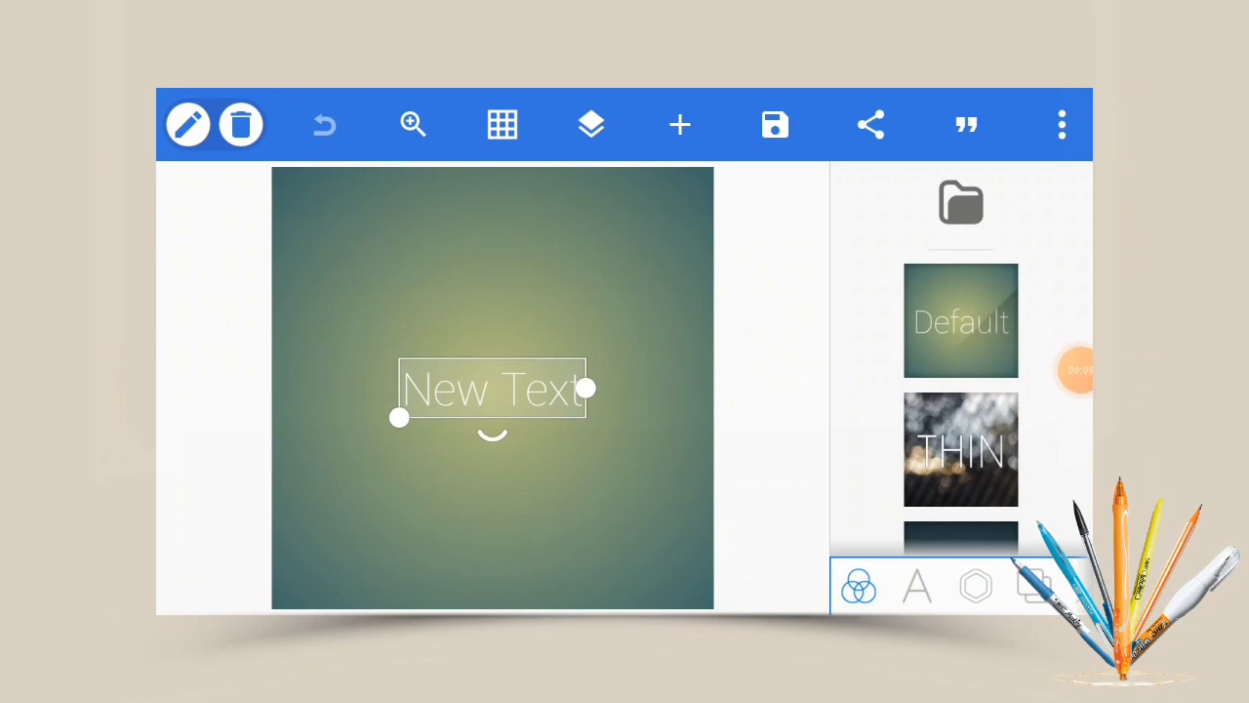
- Resize the canvas to a wide landscape shape and import the headphone cutout photo
click(1033, 586)
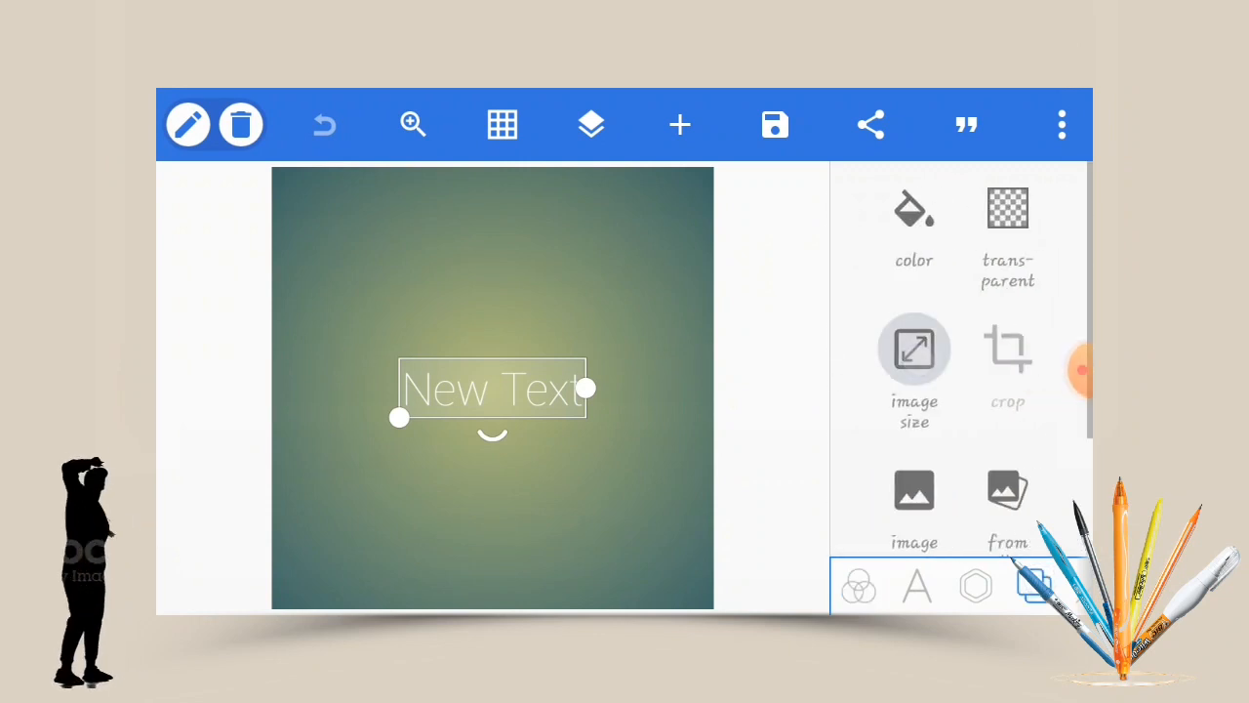
click(915, 348)
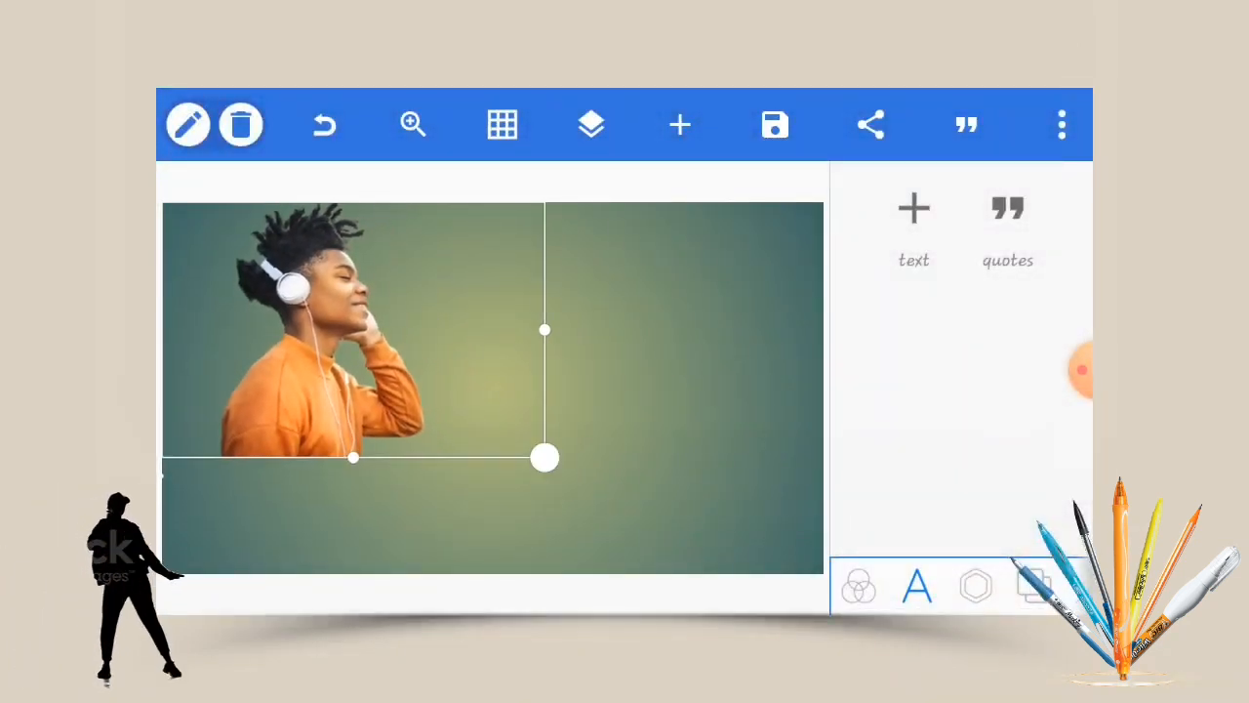
- Scale up the headphone photo, center it on the wide canvas, and deselect
drag(544, 457, 578, 515)
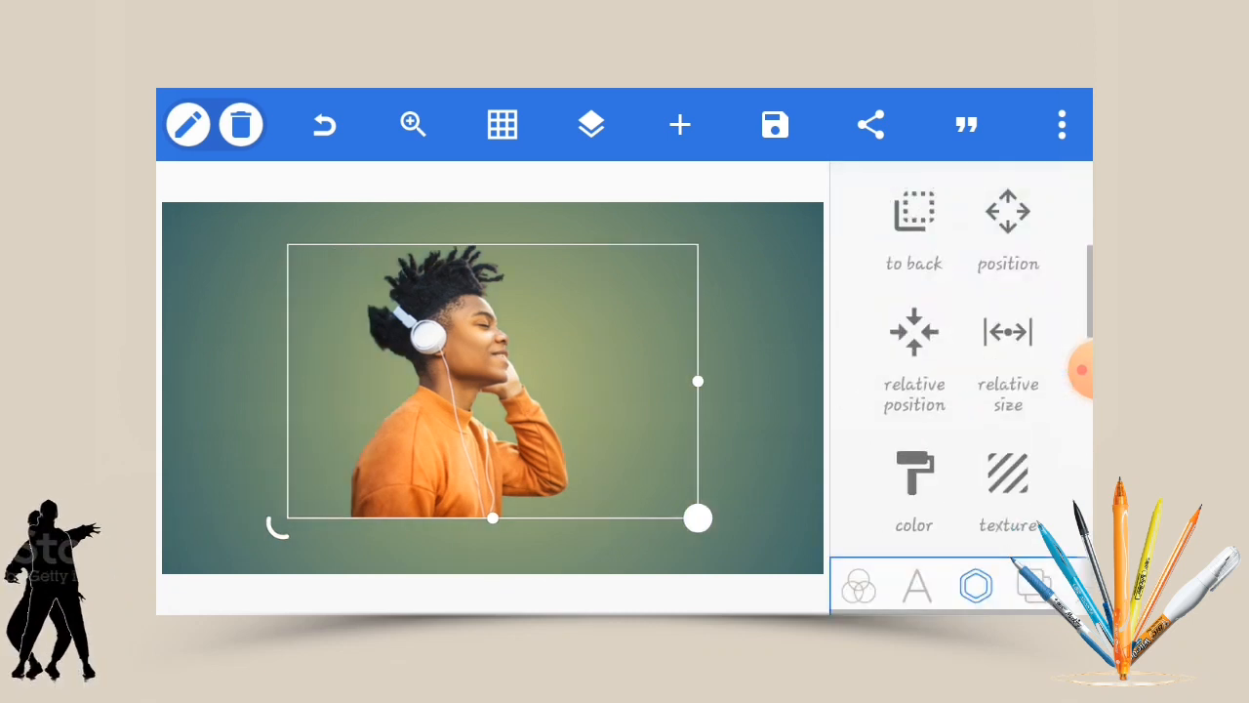
click(591, 124)
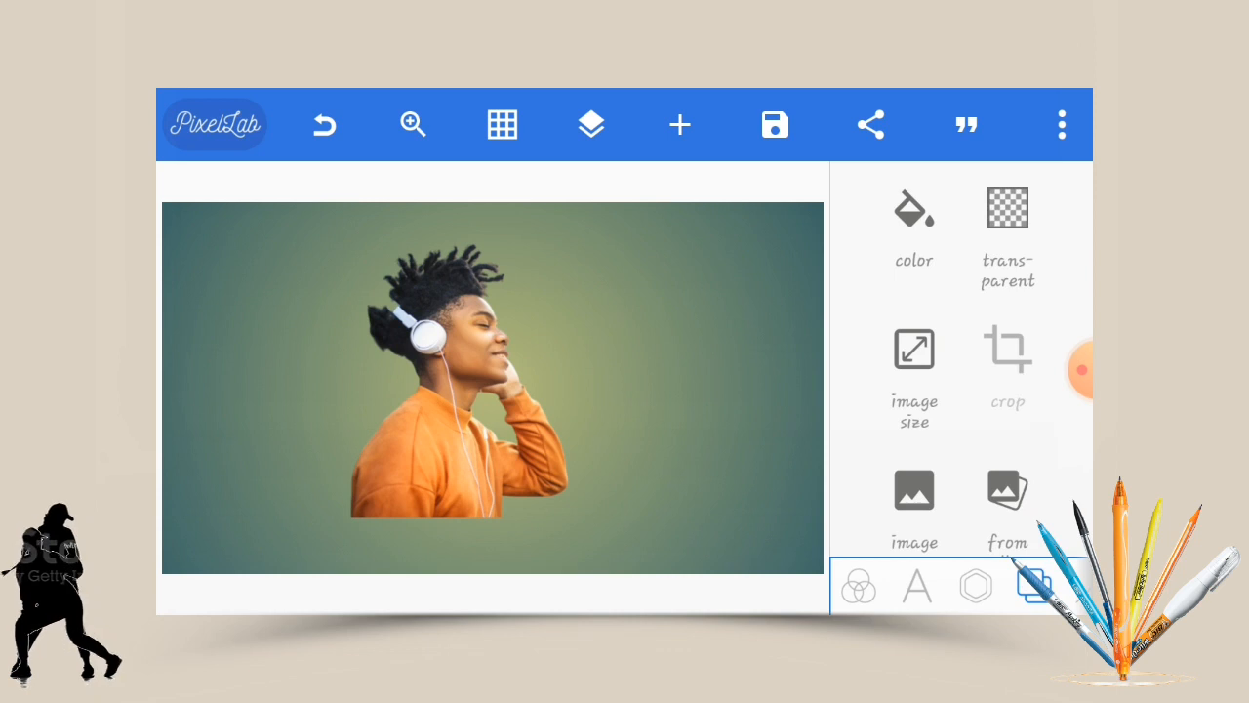
- Switch the background from the radial gradient to solid orange
click(914, 225)
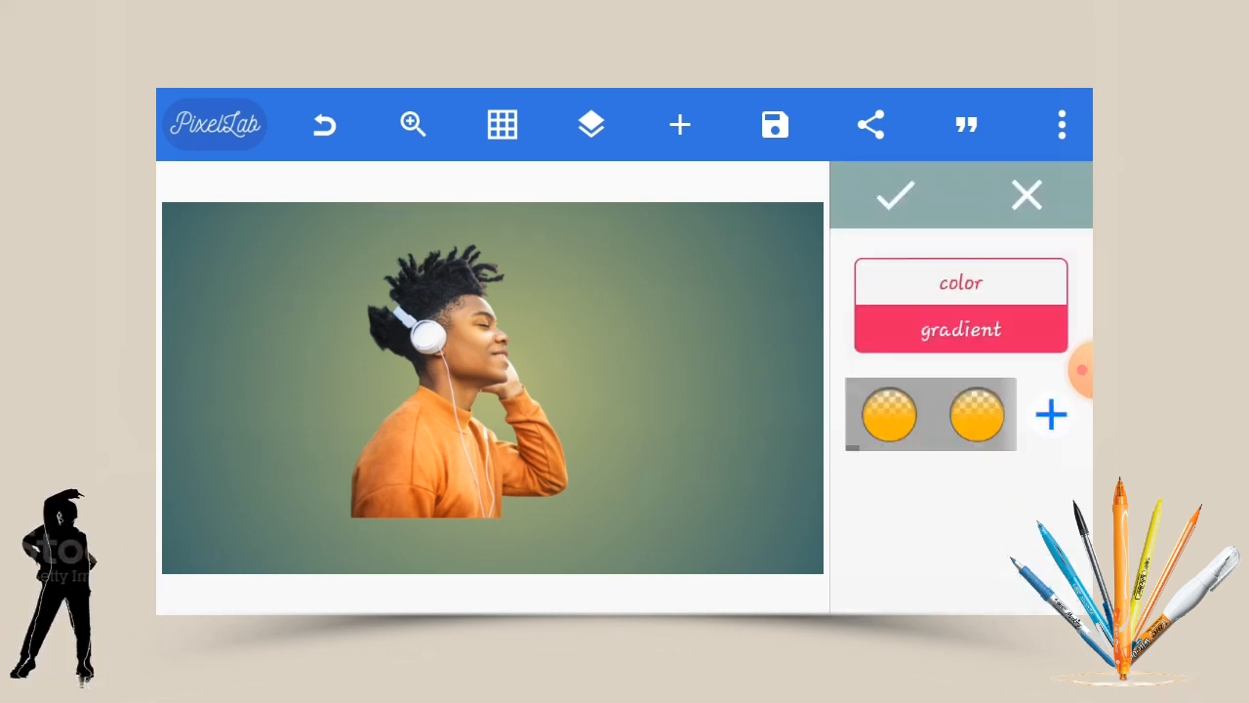
click(960, 283)
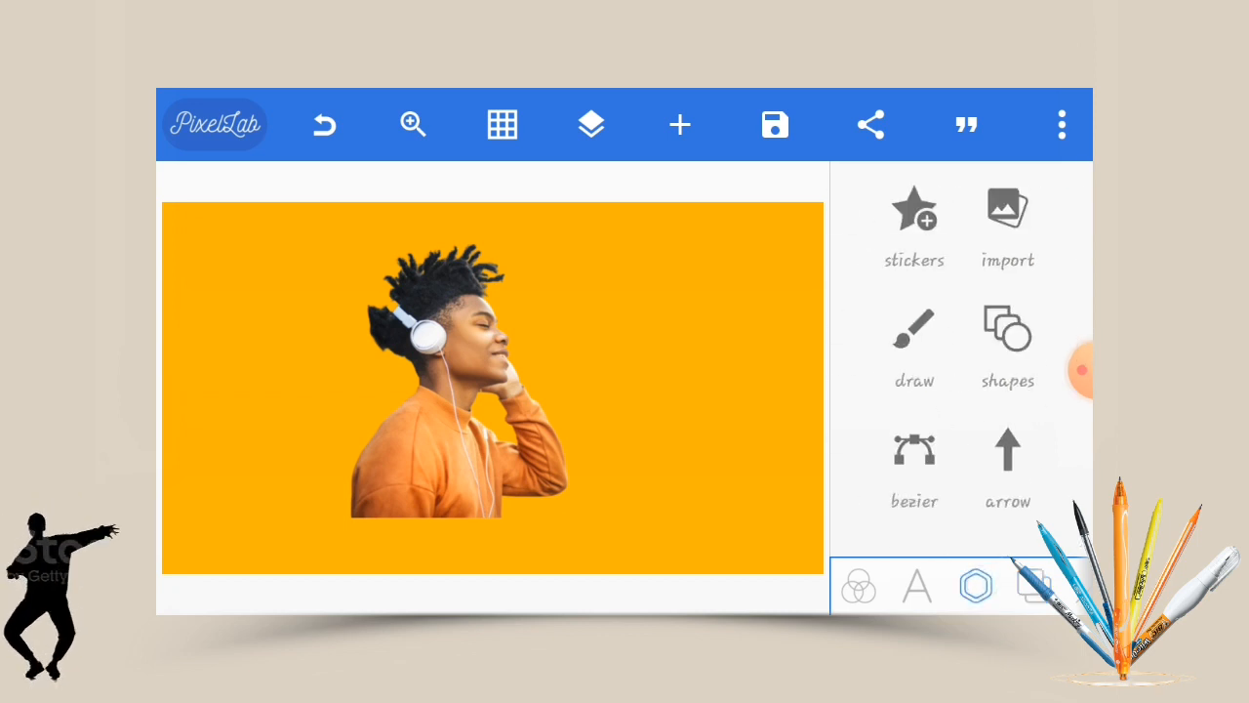
- Add a rectangle with a vertical black-to-white gradient fill
click(1007, 347)
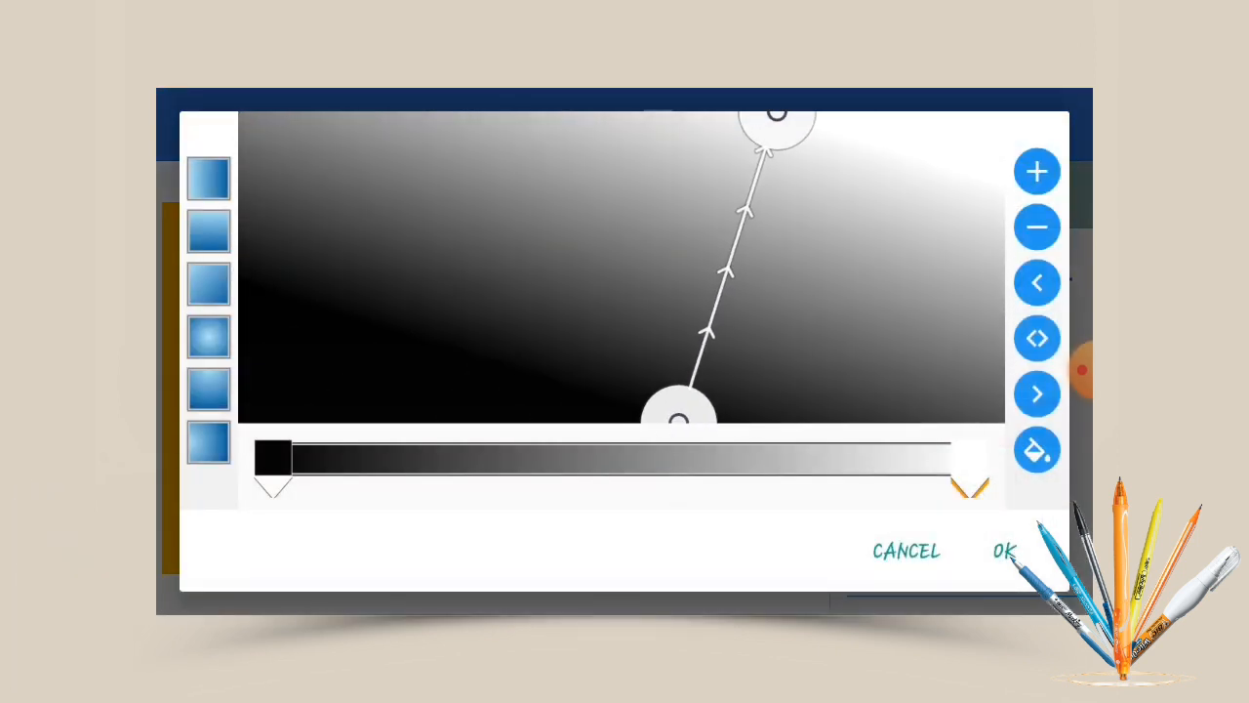
drag(776, 117, 683, 117)
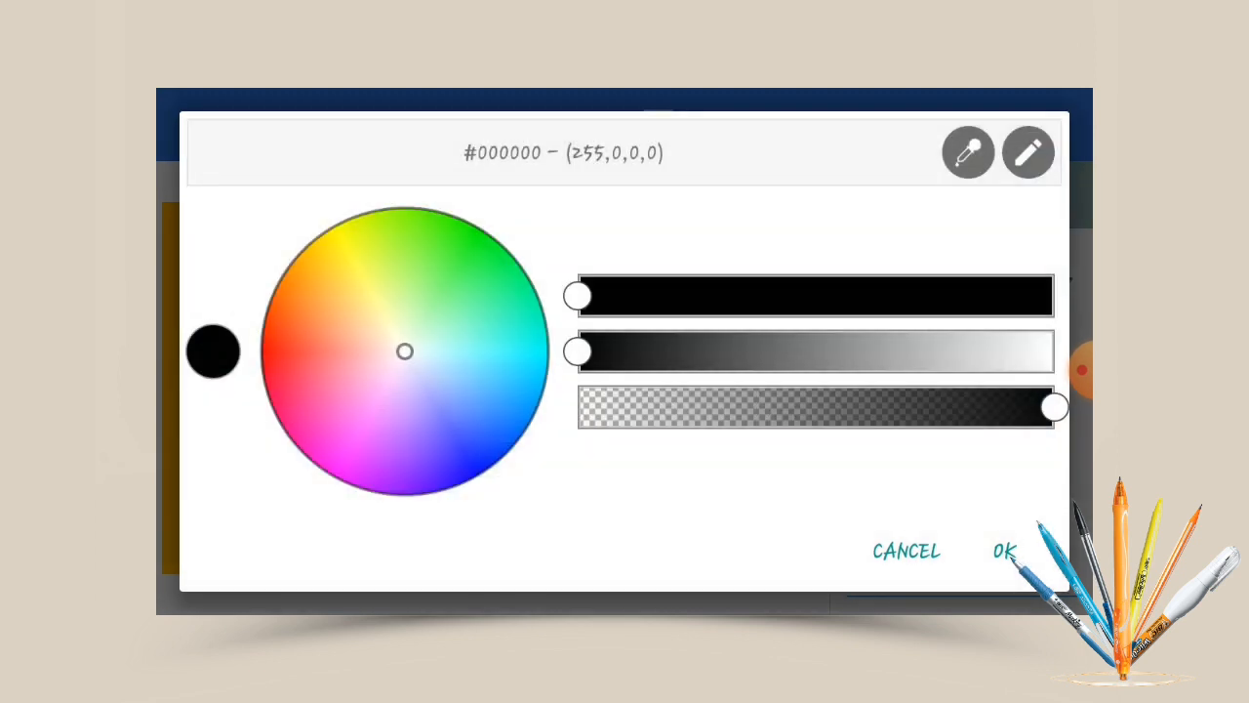
- Set the gradient to sampled background orange fading to zero-alpha transparent
click(1003, 552)
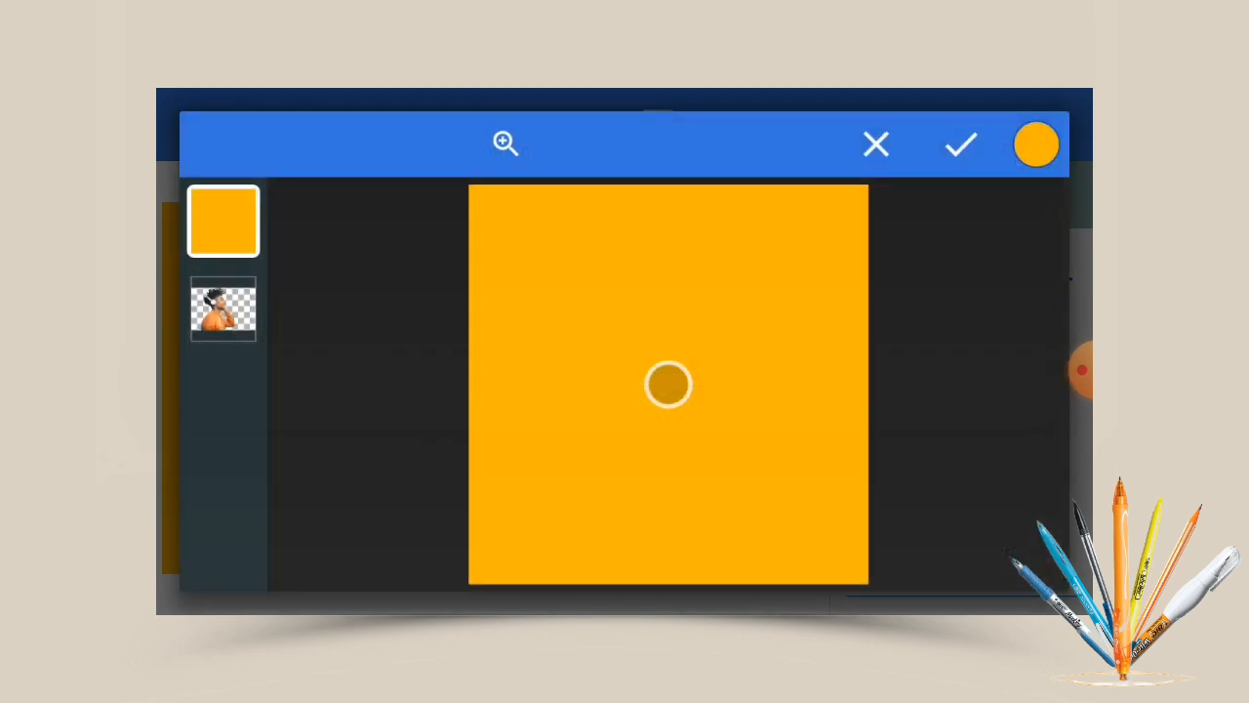
click(1036, 144)
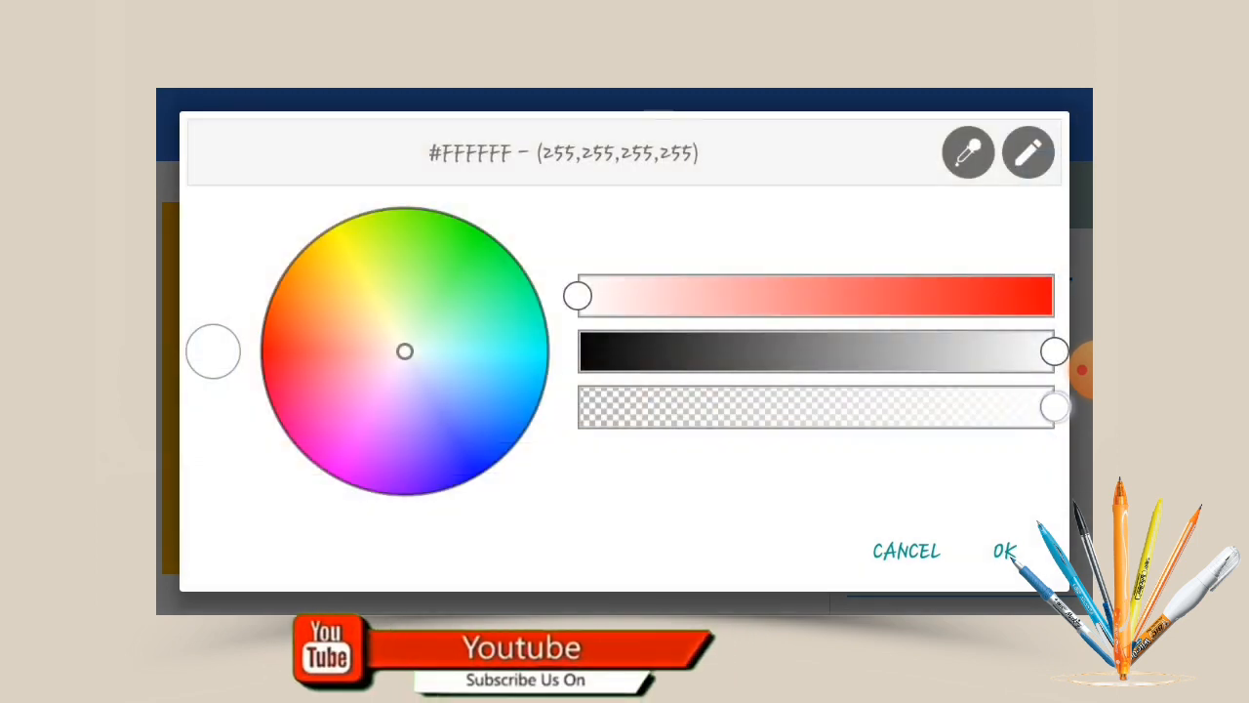
drag(1054, 407, 576, 407)
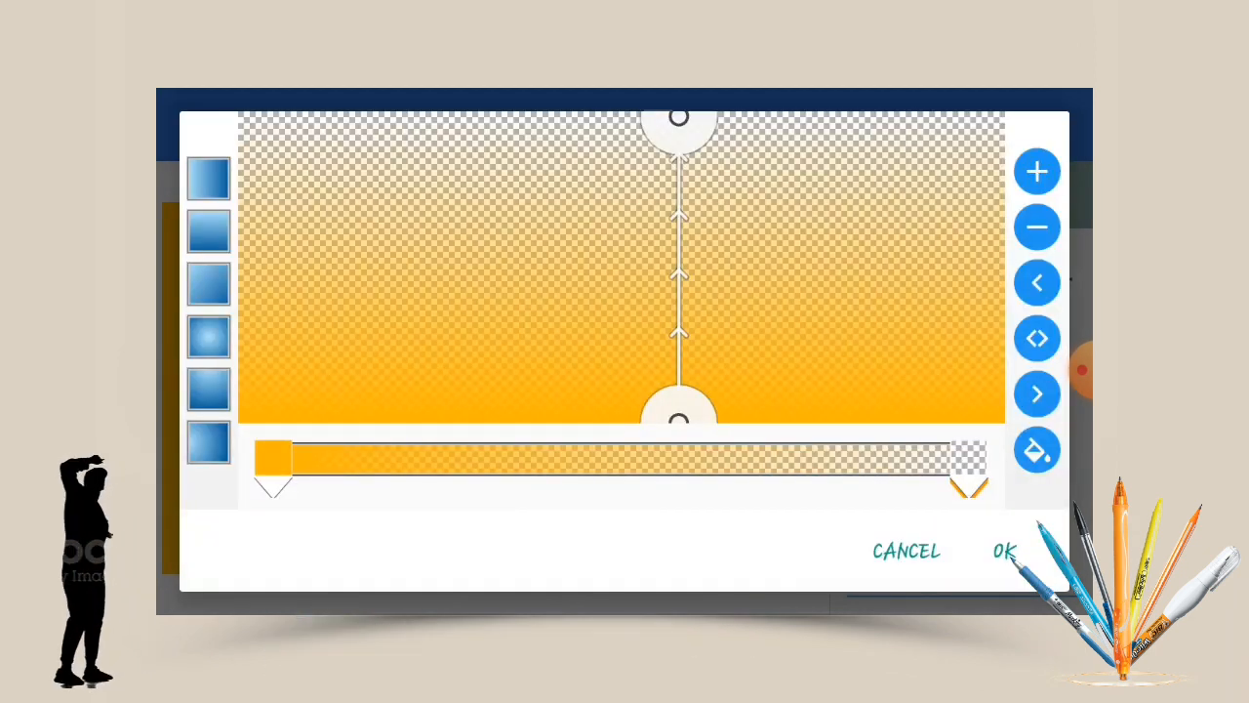
click(1004, 550)
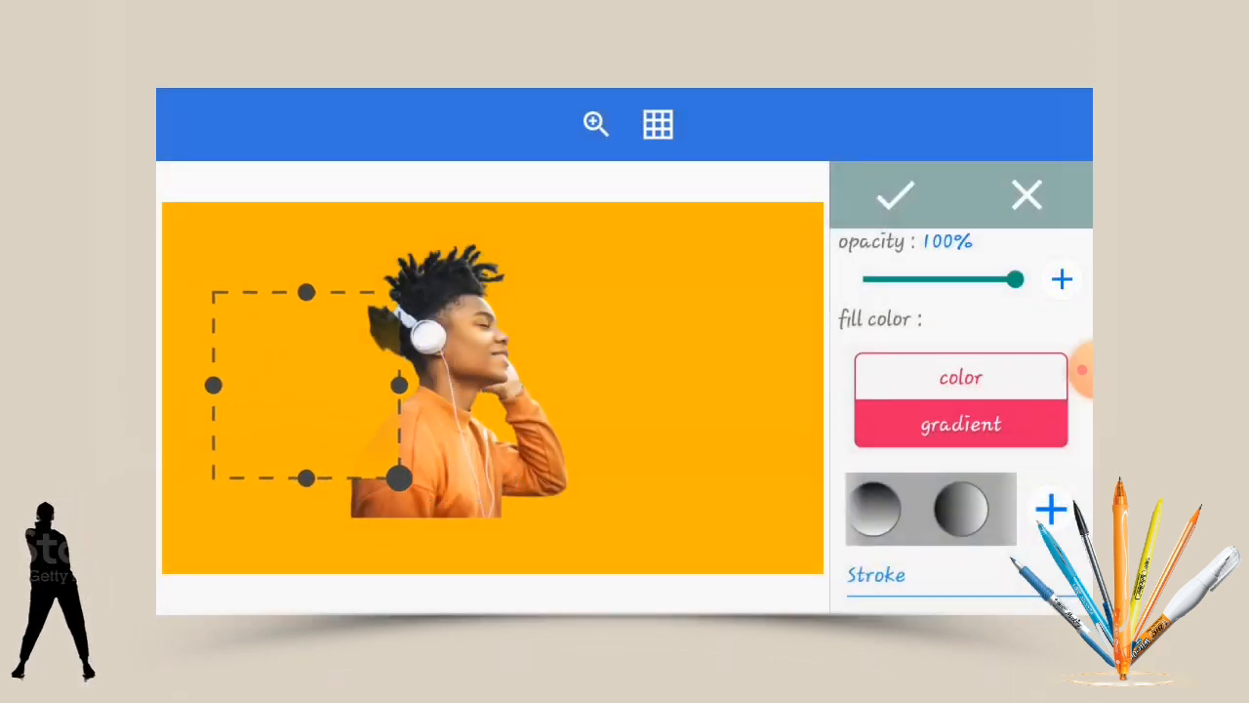
- Stretch the rectangle over the lower canvas and move the gradient start upward
drag(398, 478, 527, 561)
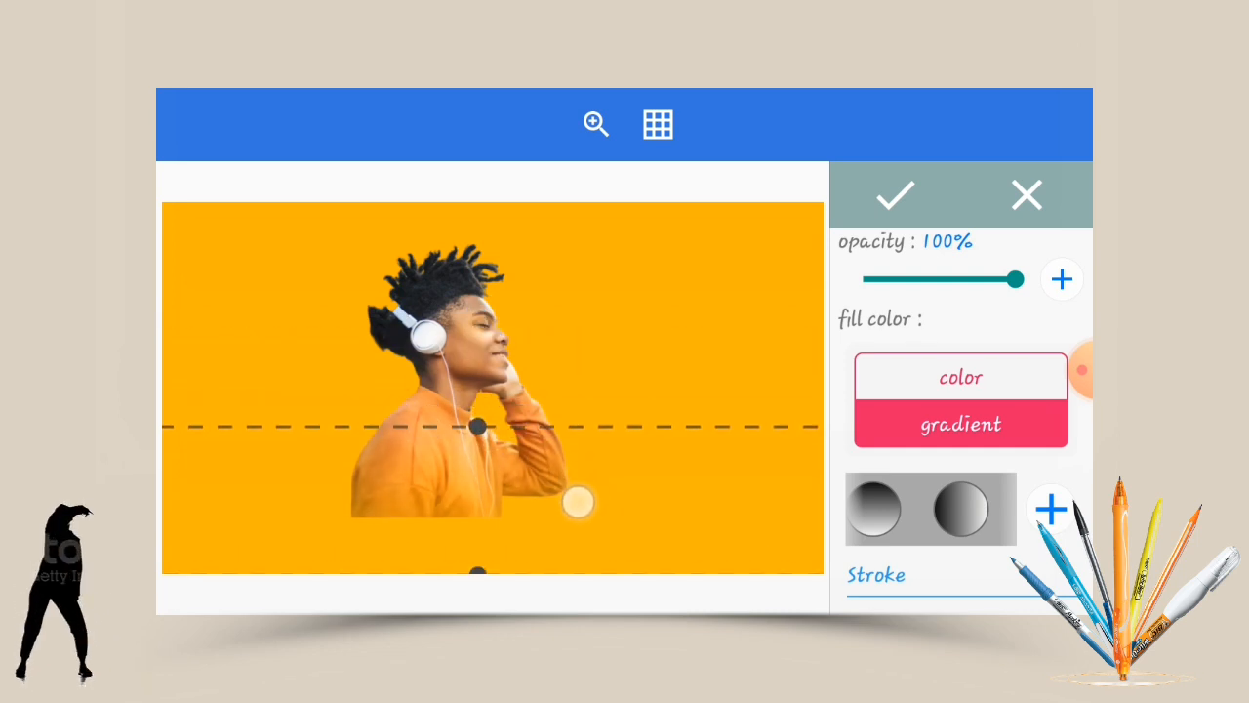
click(960, 424)
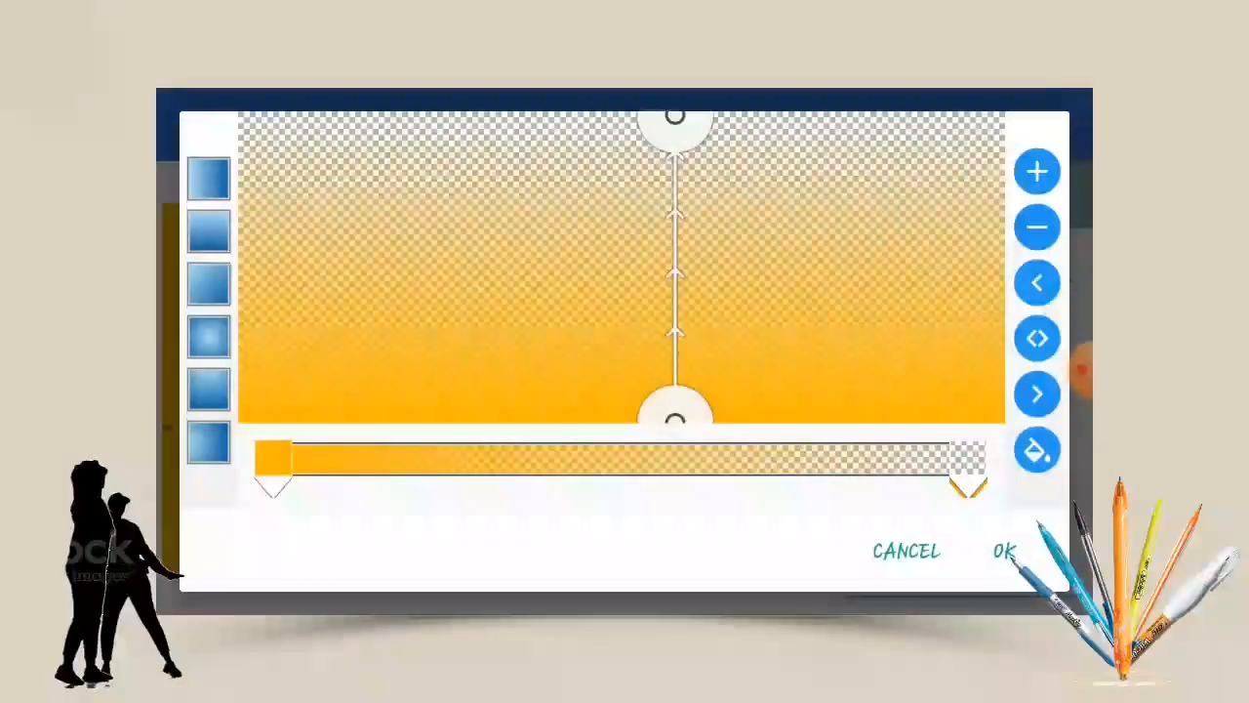
drag(675, 415, 676, 332)
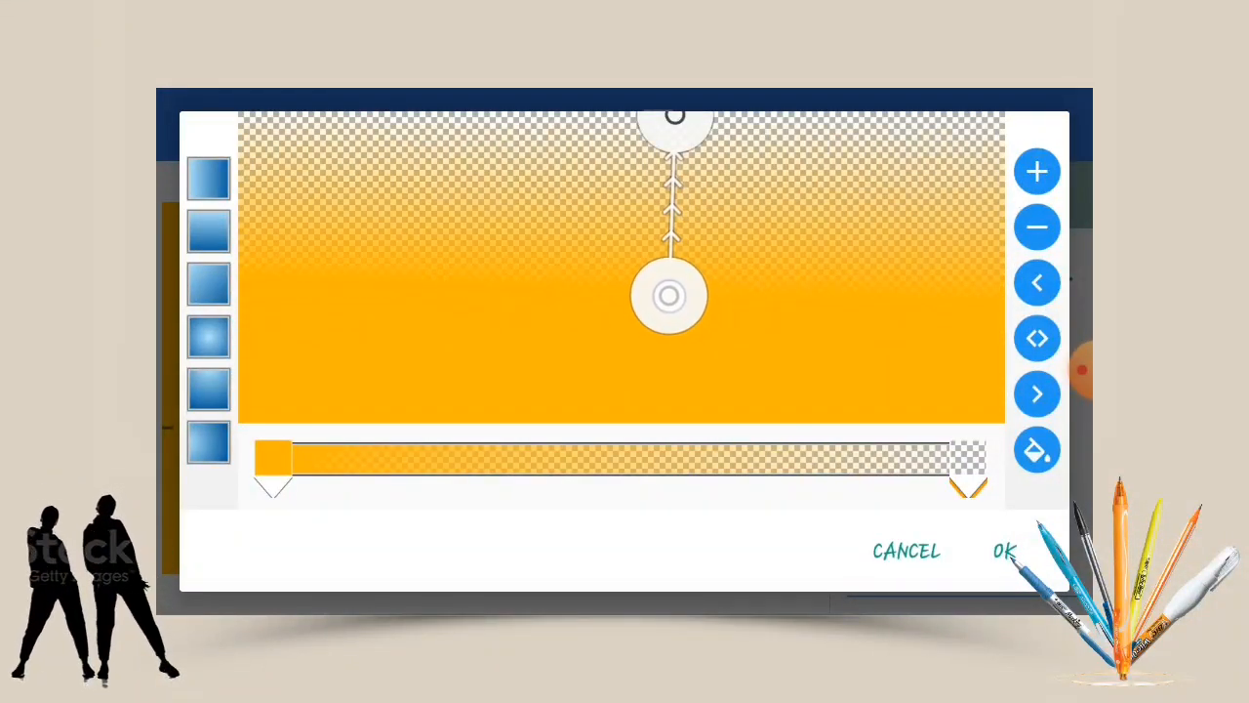
click(1004, 551)
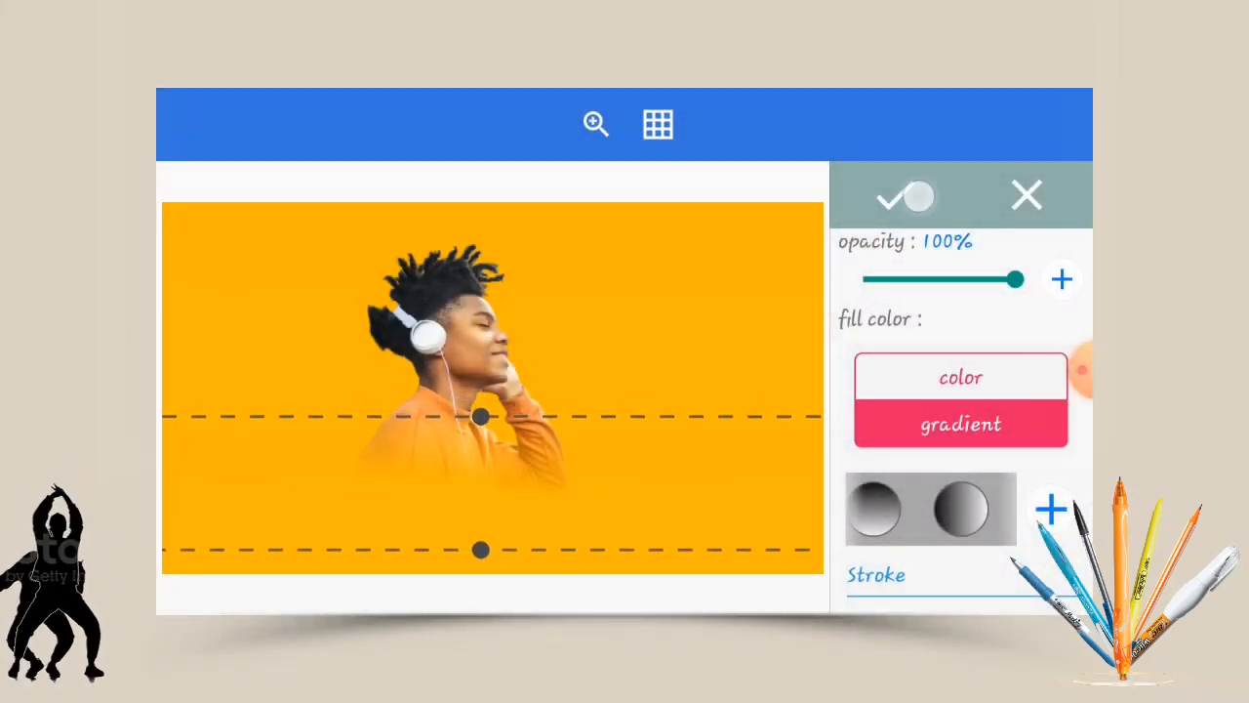
click(889, 196)
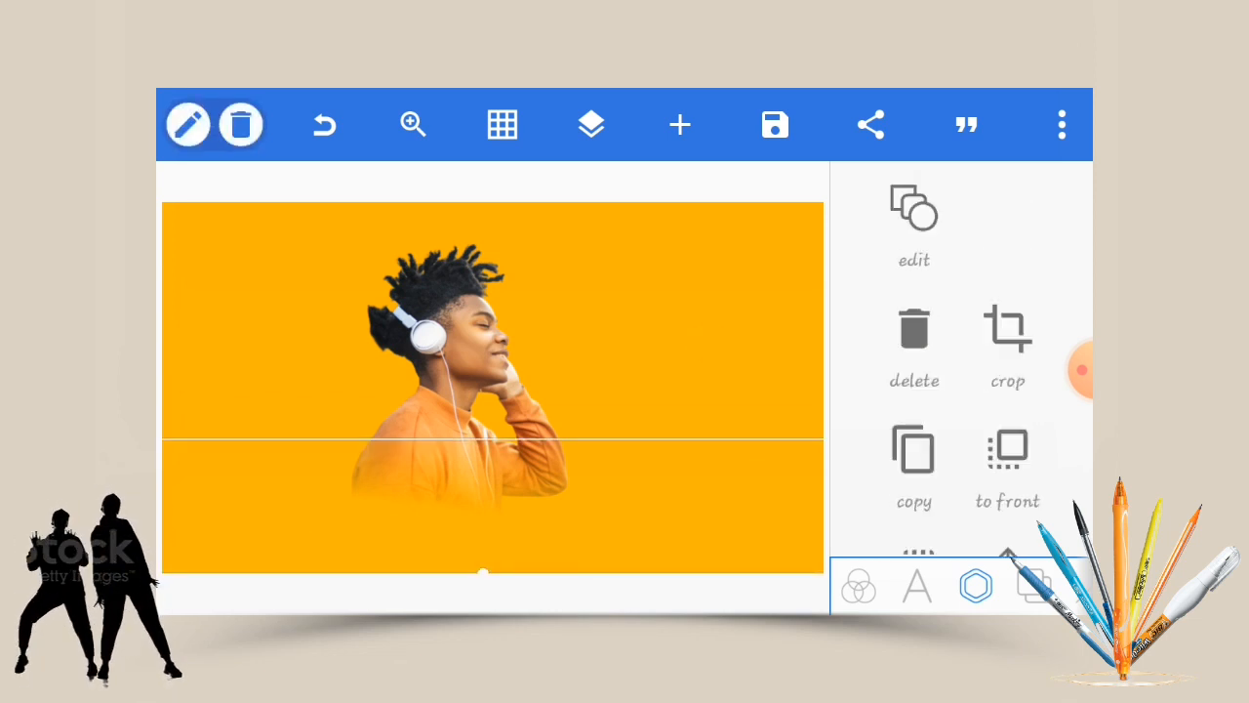
click(914, 224)
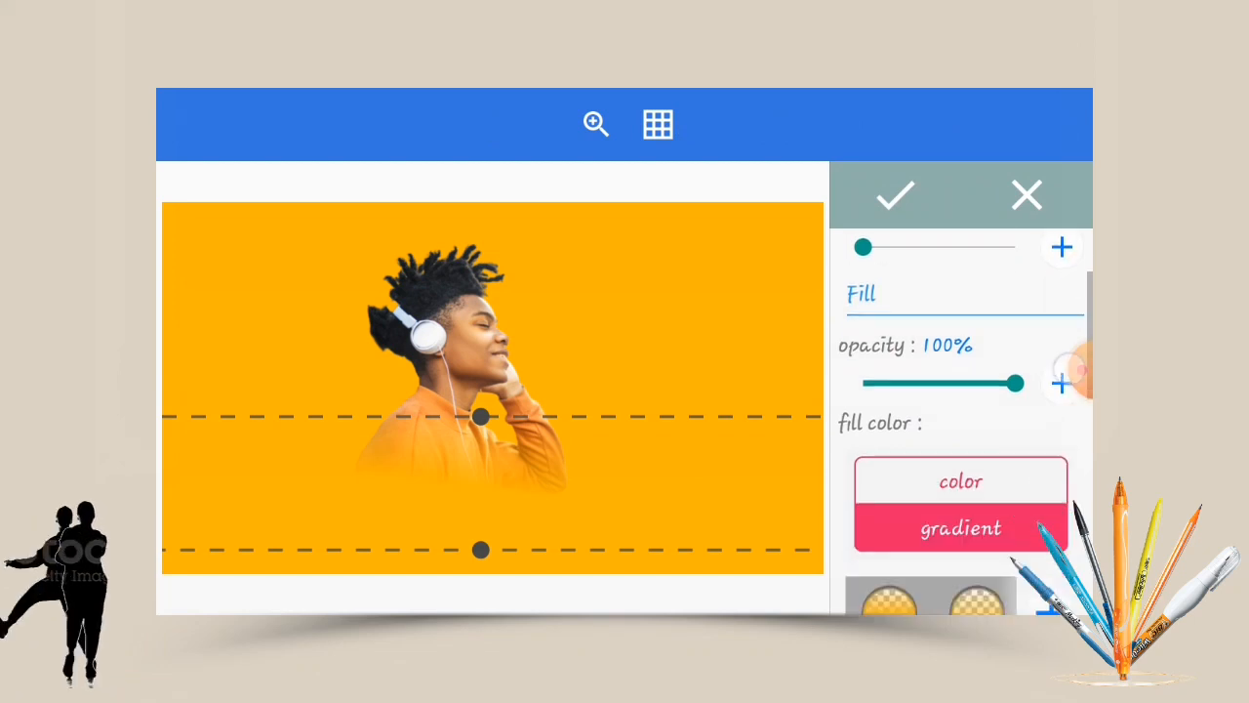
click(961, 528)
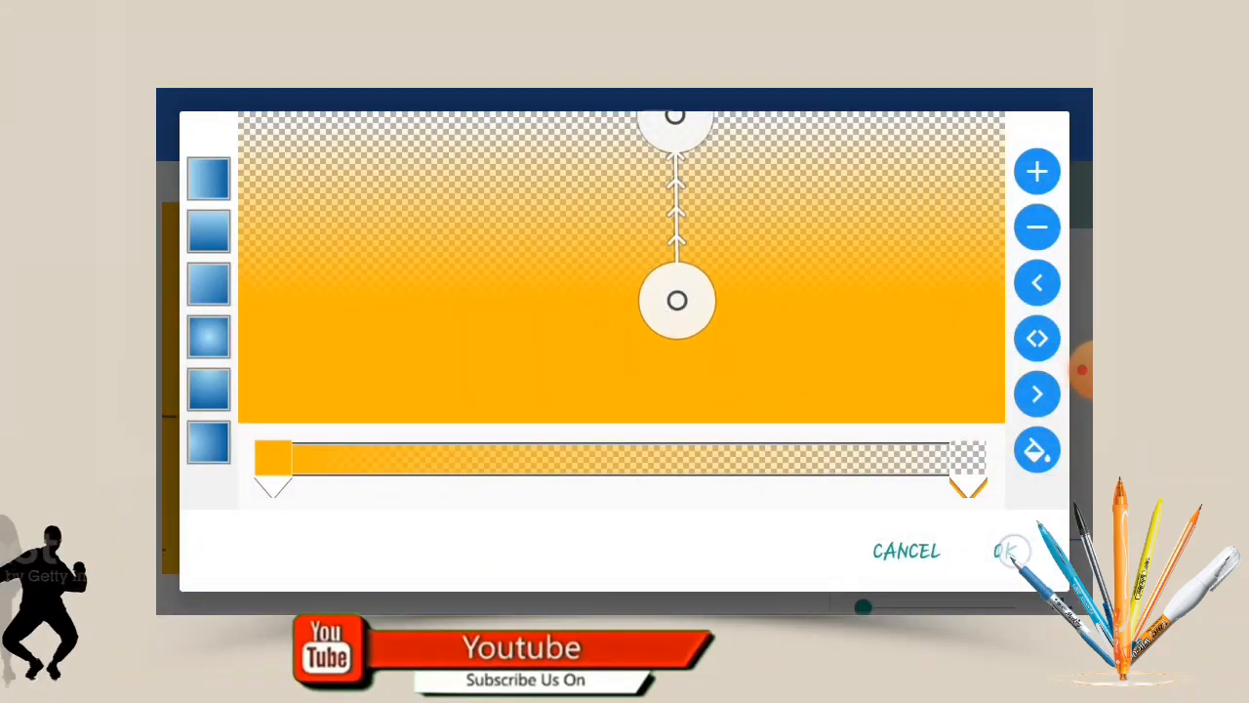
click(1007, 550)
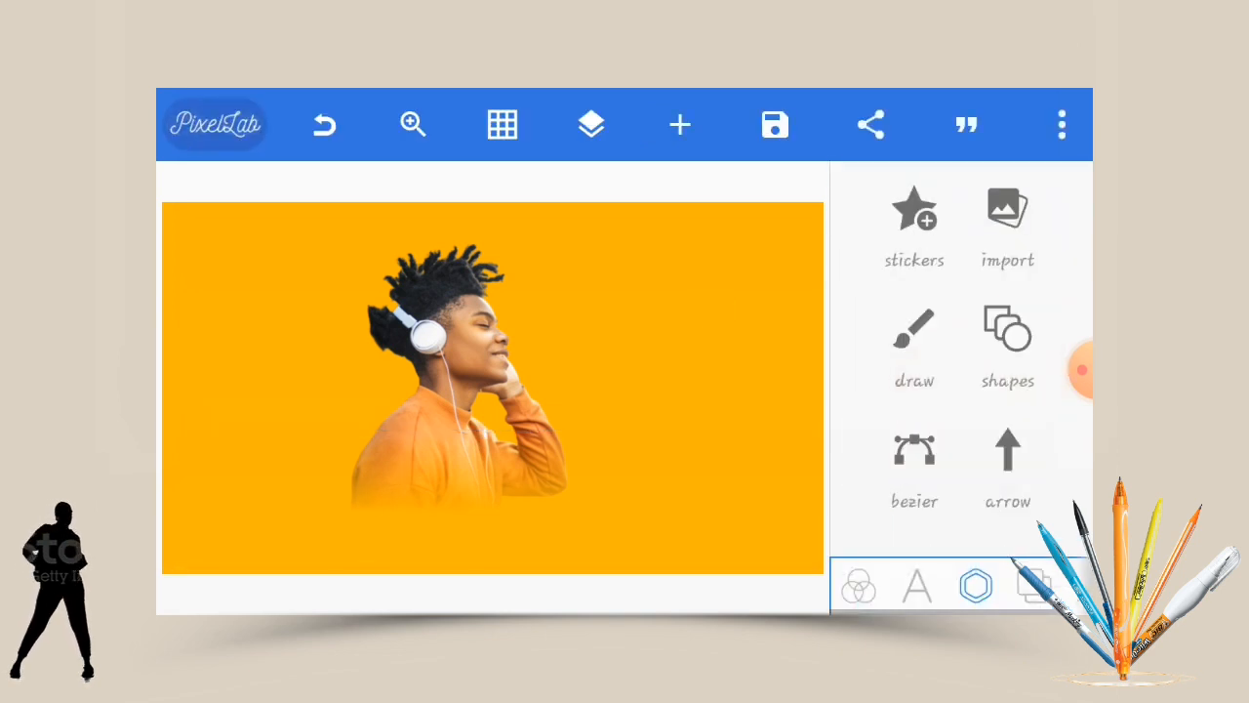
click(458, 390)
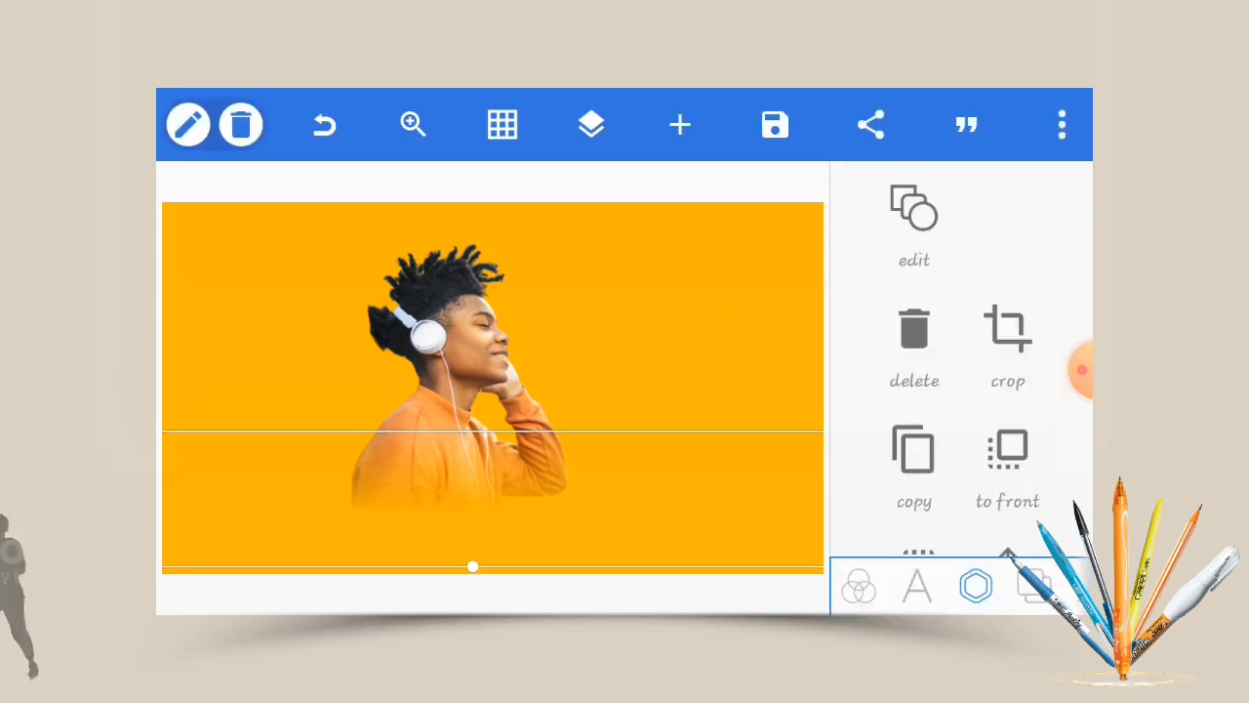
click(679, 124)
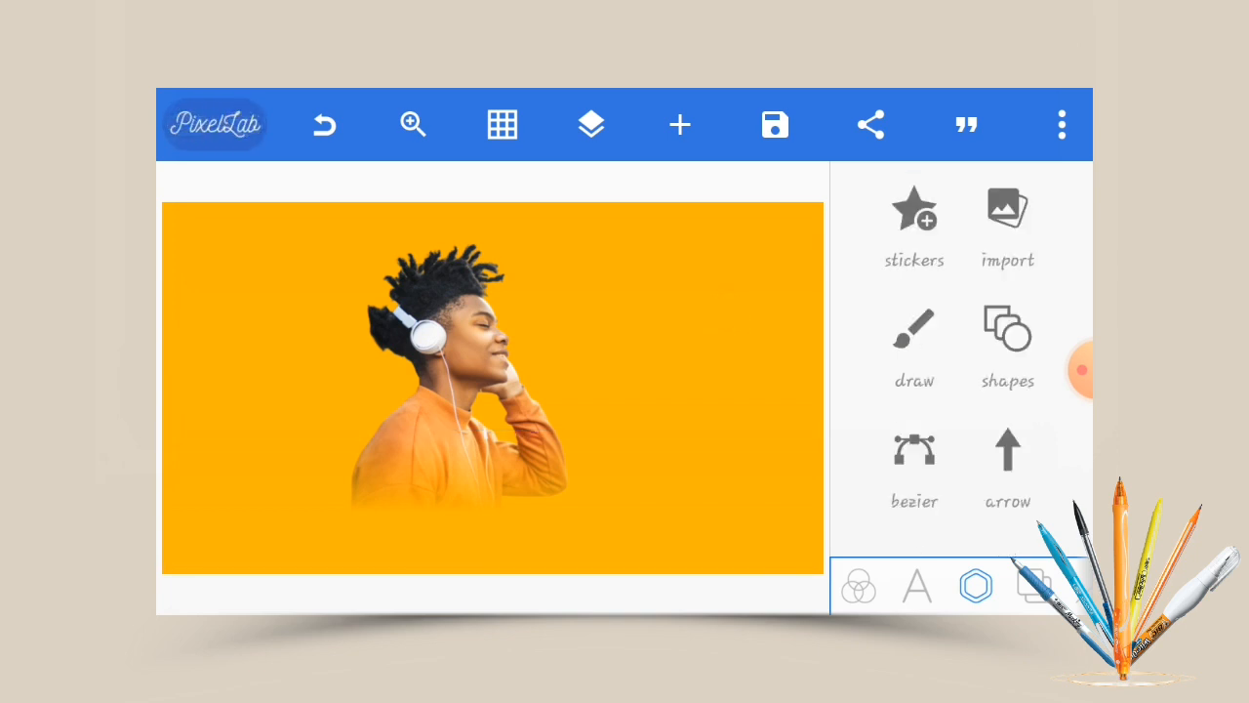